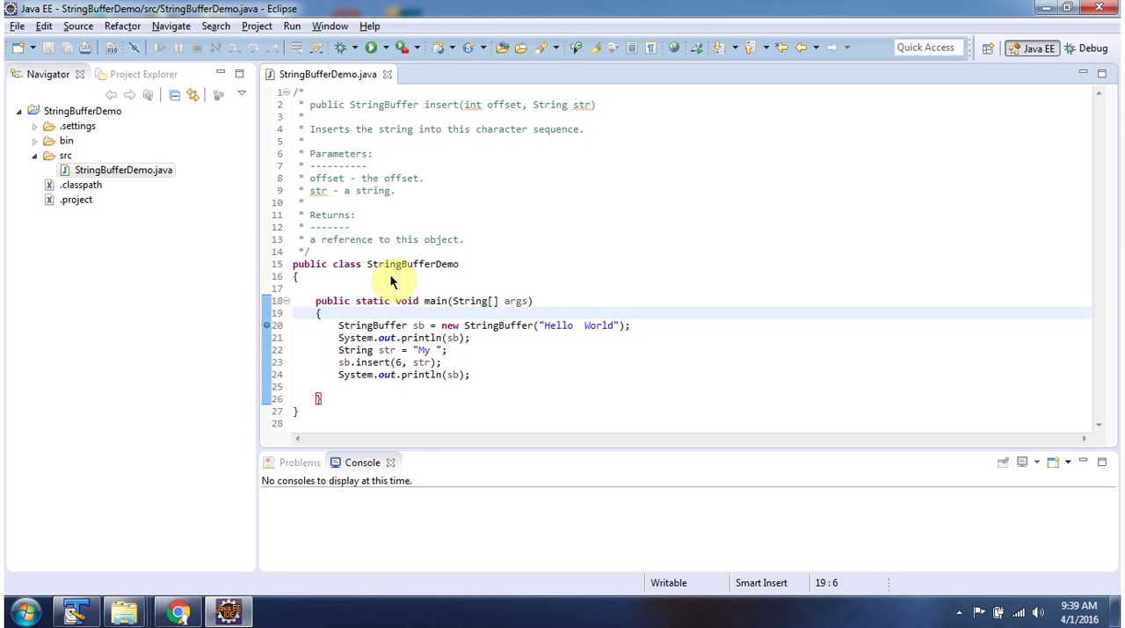
mouse_move(431, 308)
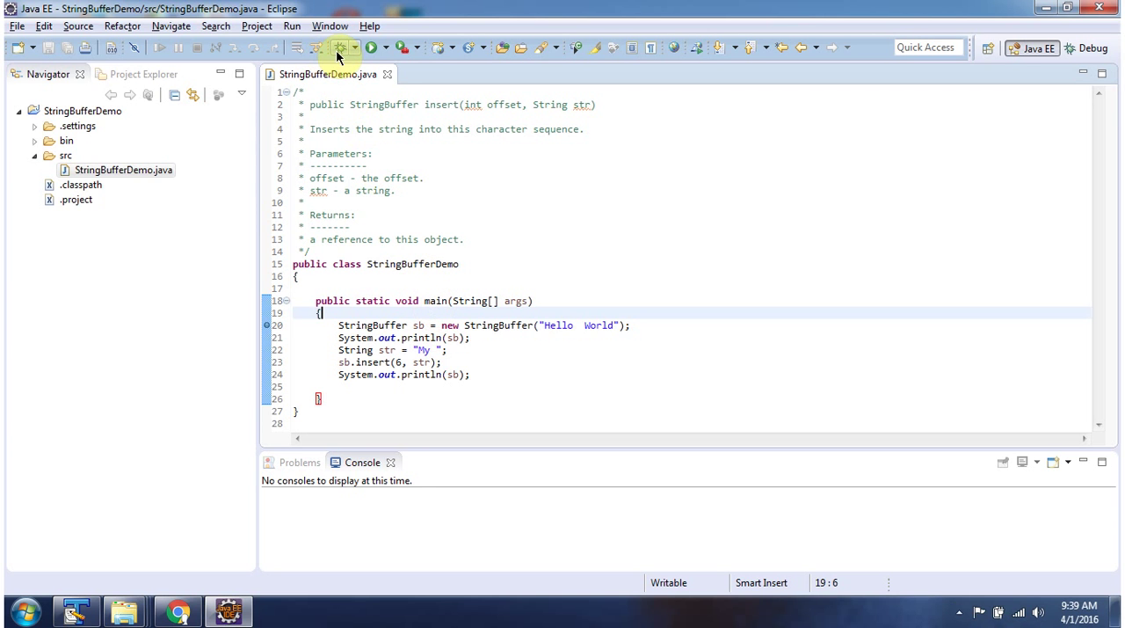
- Launch StringBufferDemo in Debug and switch to the Debug perspective, suspending at line 20
left_click(343, 47)
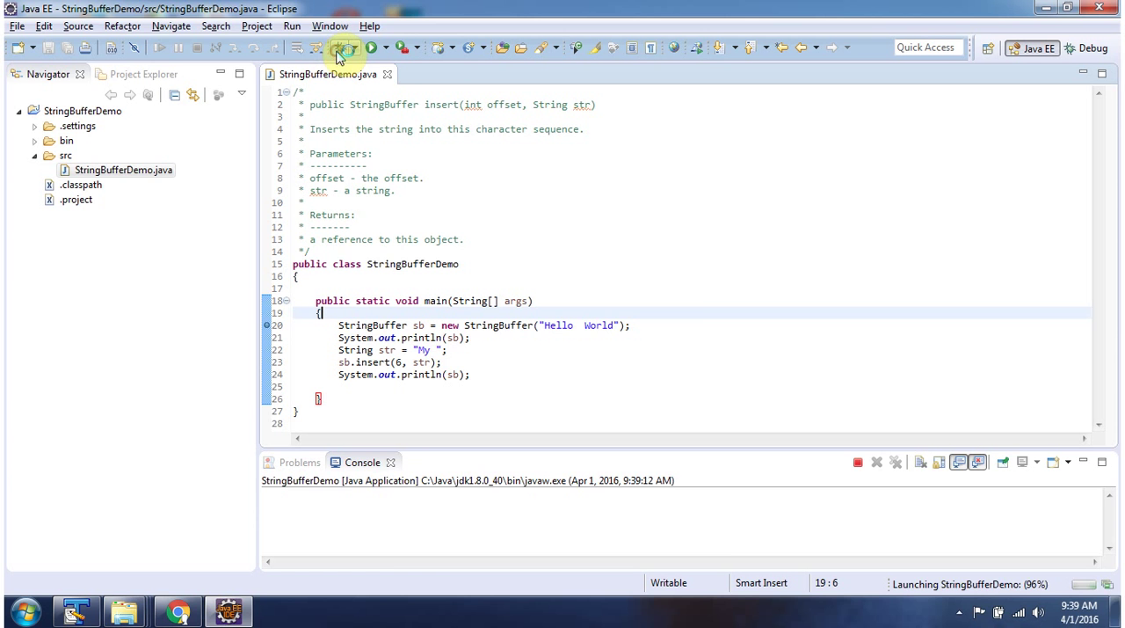
left_click(344, 47)
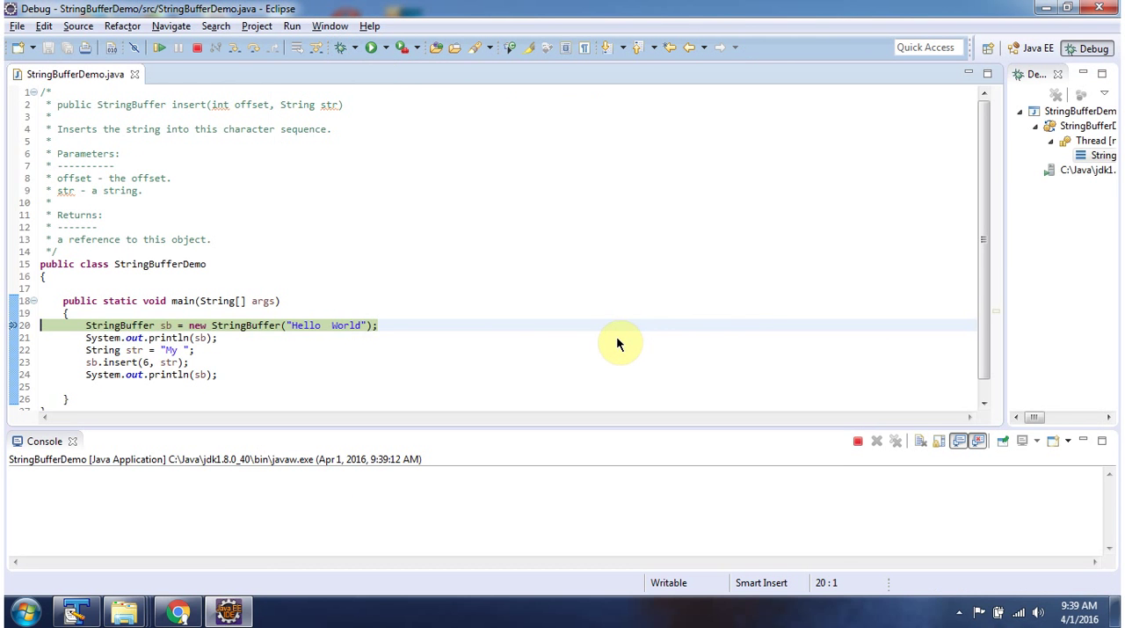
- Step over the statements in main so the console prints Hello World and sb becomes Hello My World
left_click(257, 47)
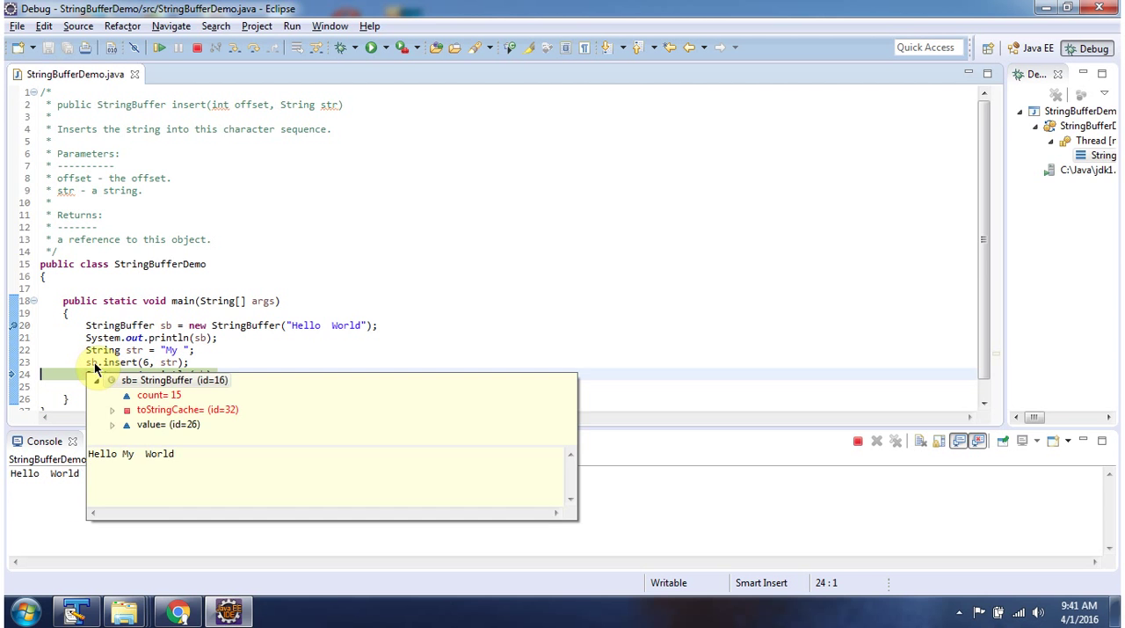
mouse_move(123, 466)
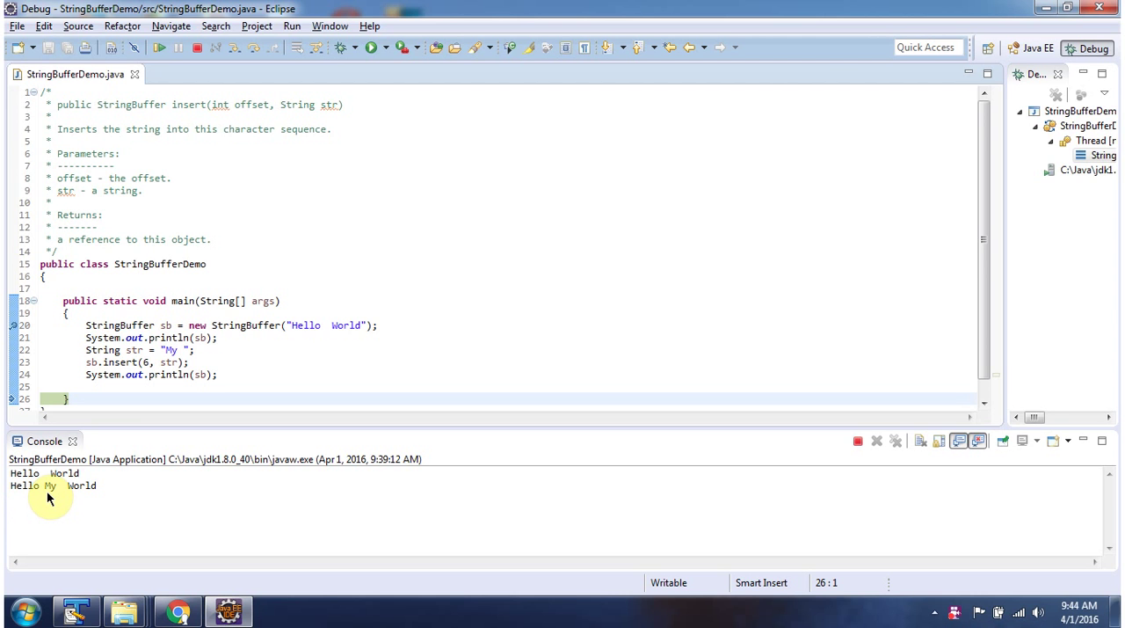
mouse_move(79, 486)
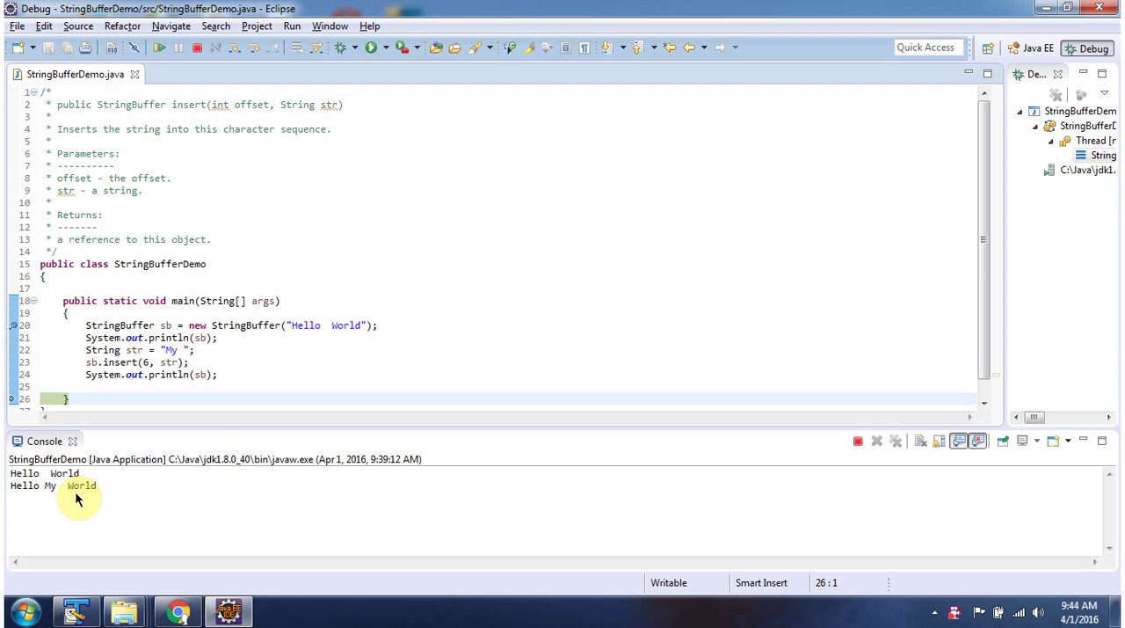
mouse_move(137, 494)
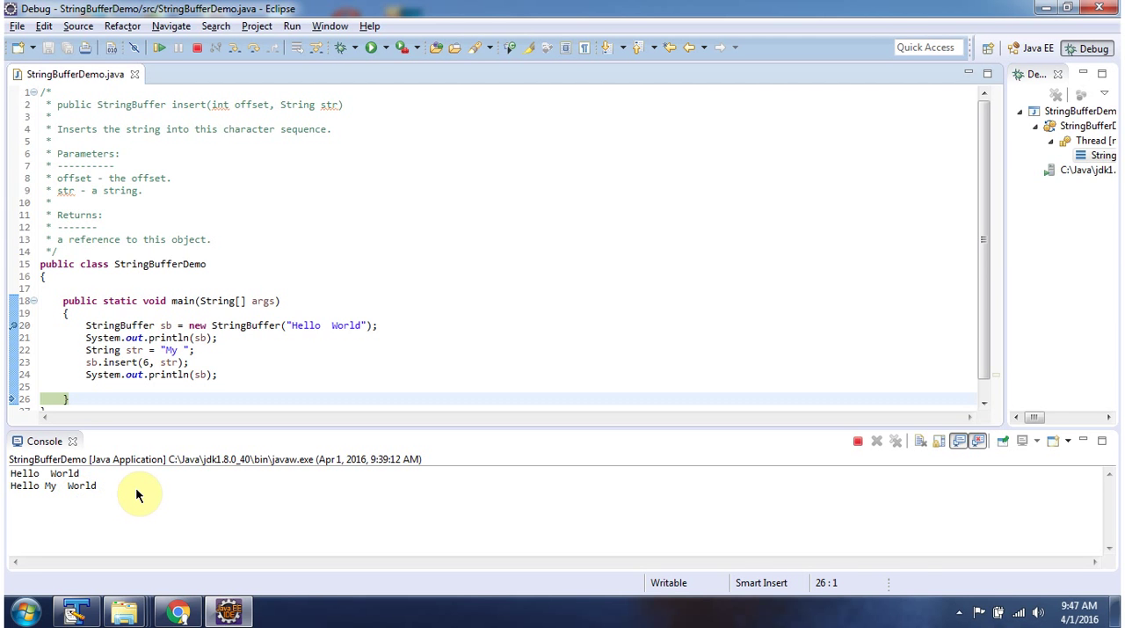